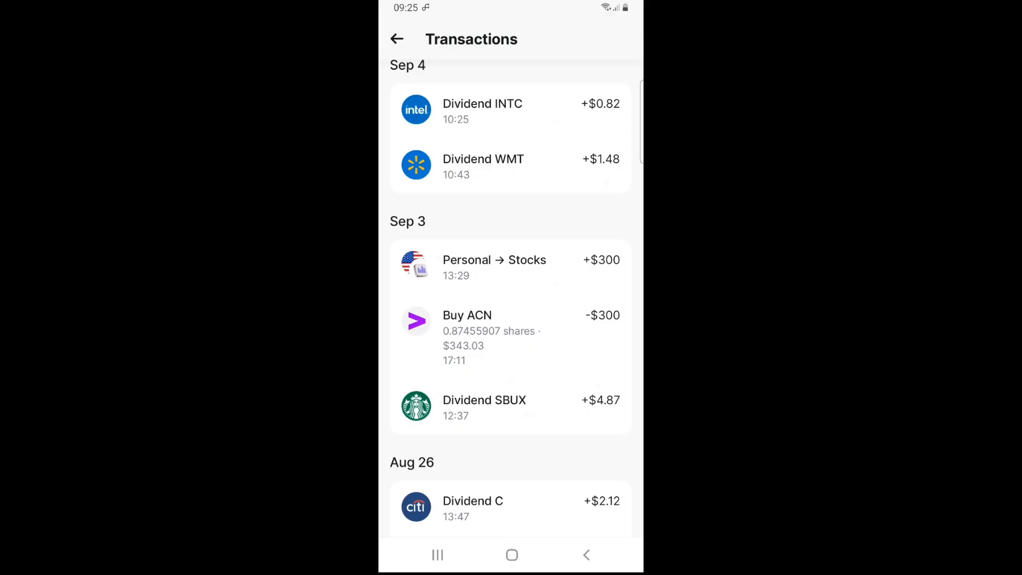
- Inspect September's 18.7% year-over-year growth formula and the $177.01 sum of 2024 dividends
scroll("up", 3)
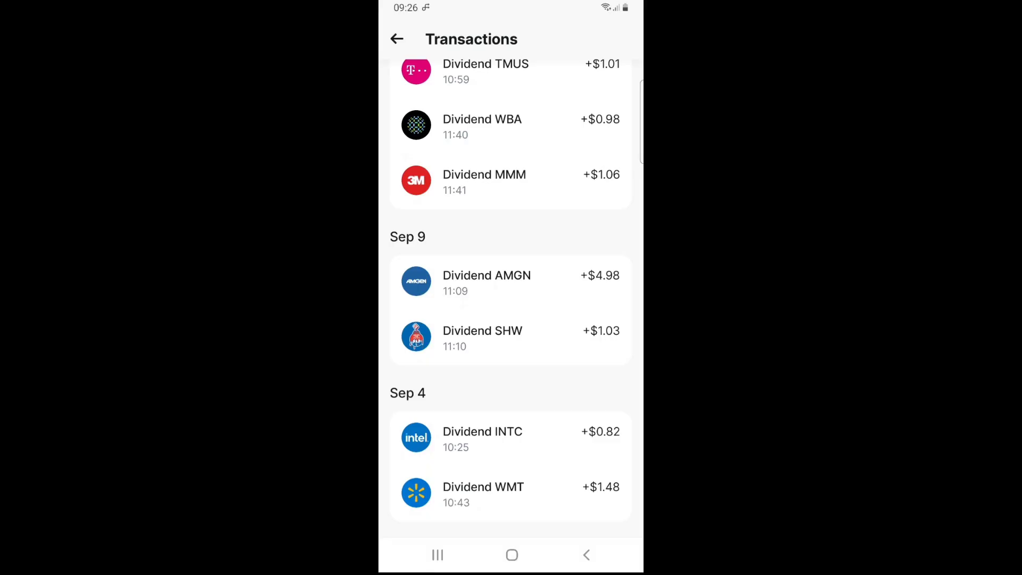
scroll("up", 3)
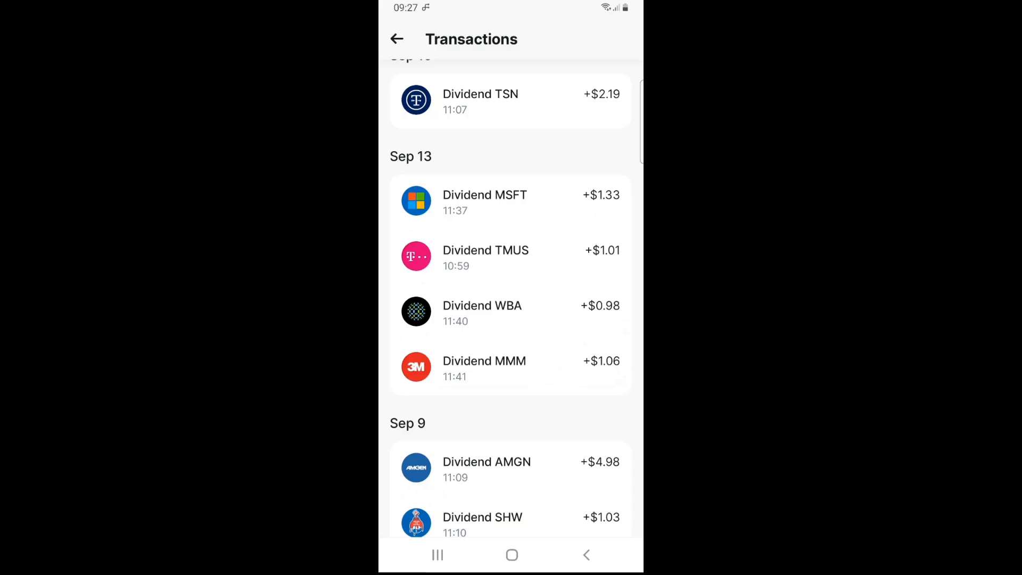
scroll("up", 3)
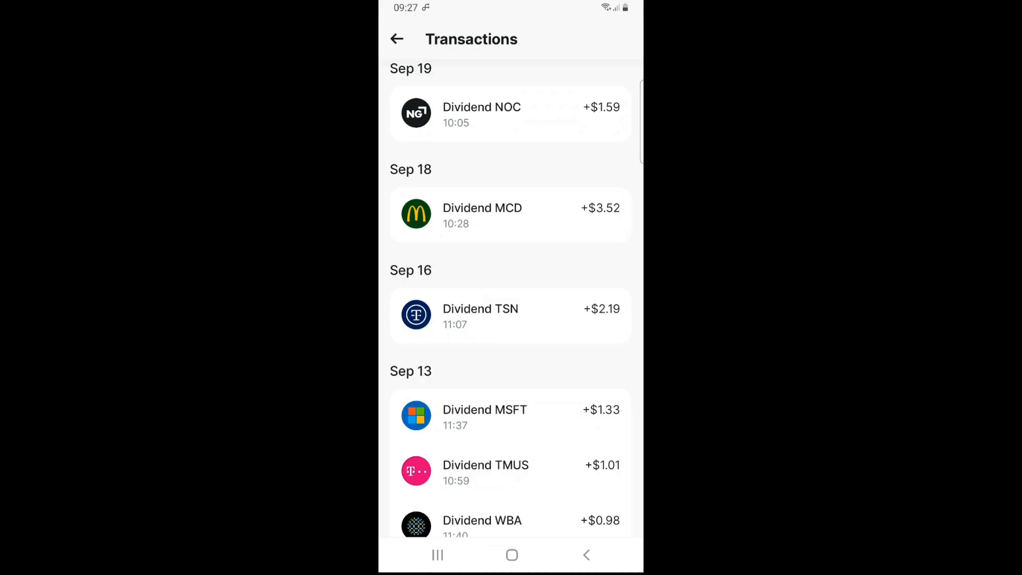
scroll("up", 3)
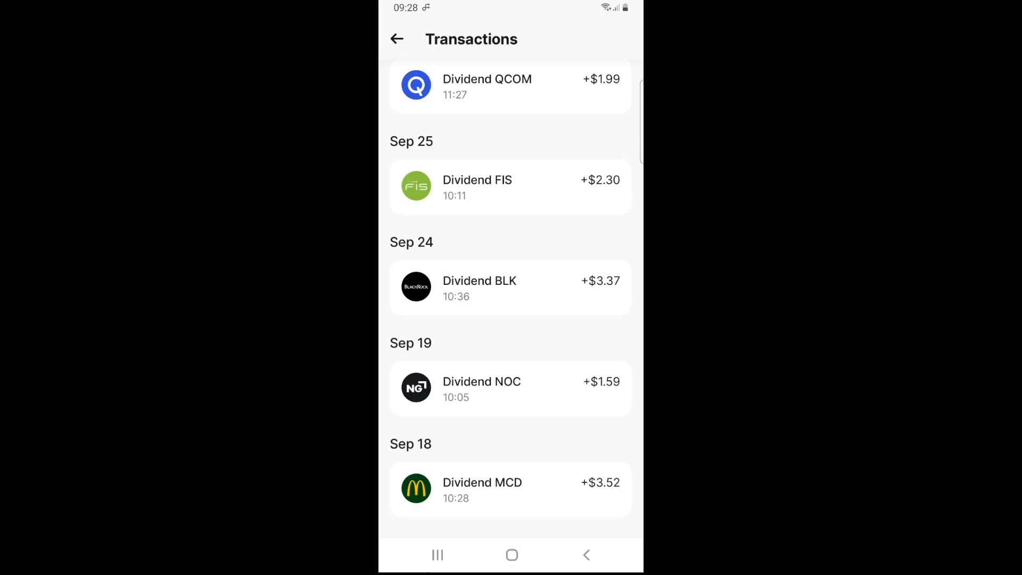
scroll("up", 3)
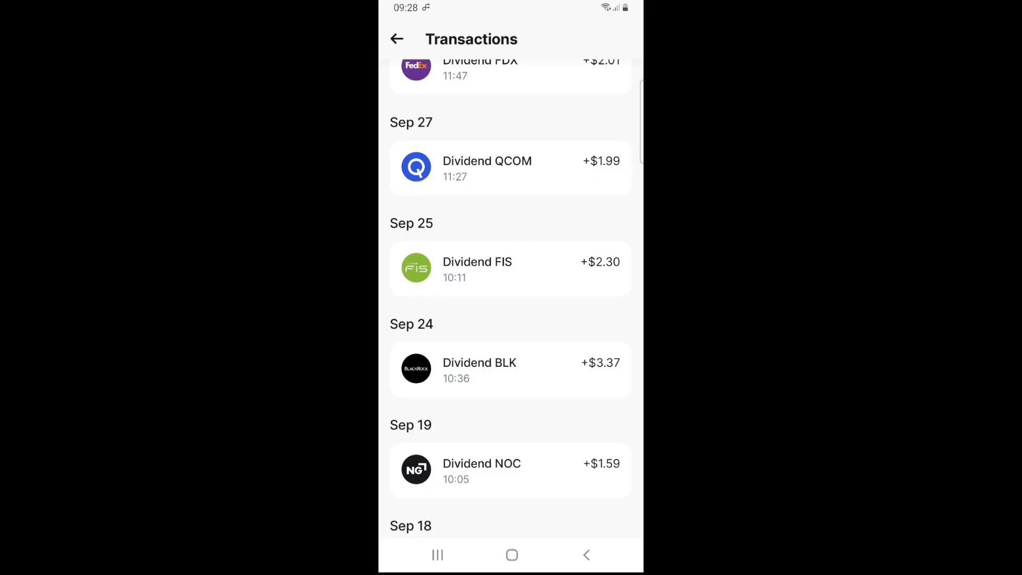
scroll("down", 3)
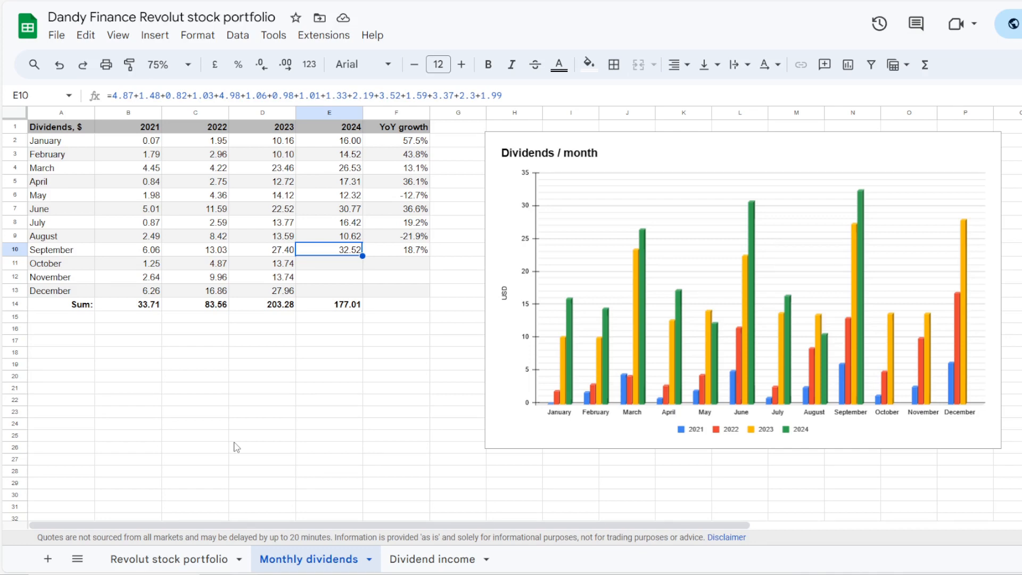
left_click(396, 249)
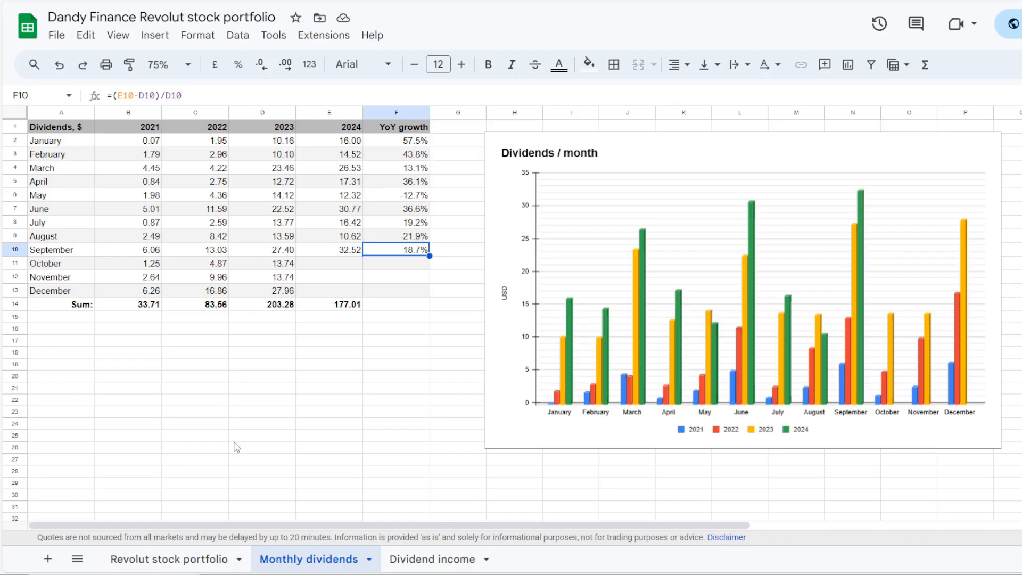
mouse_move(869, 199)
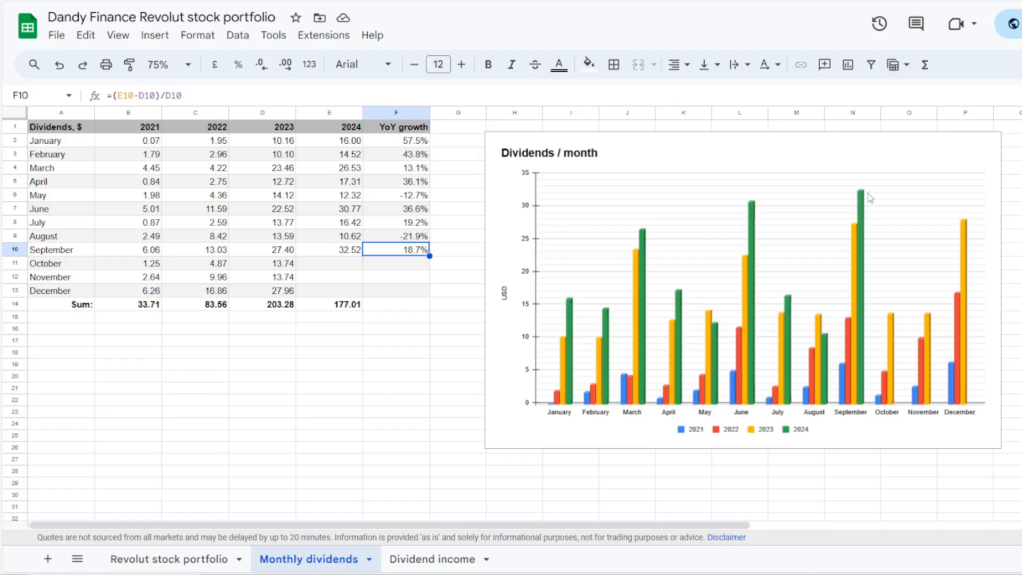
left_click(329, 303)
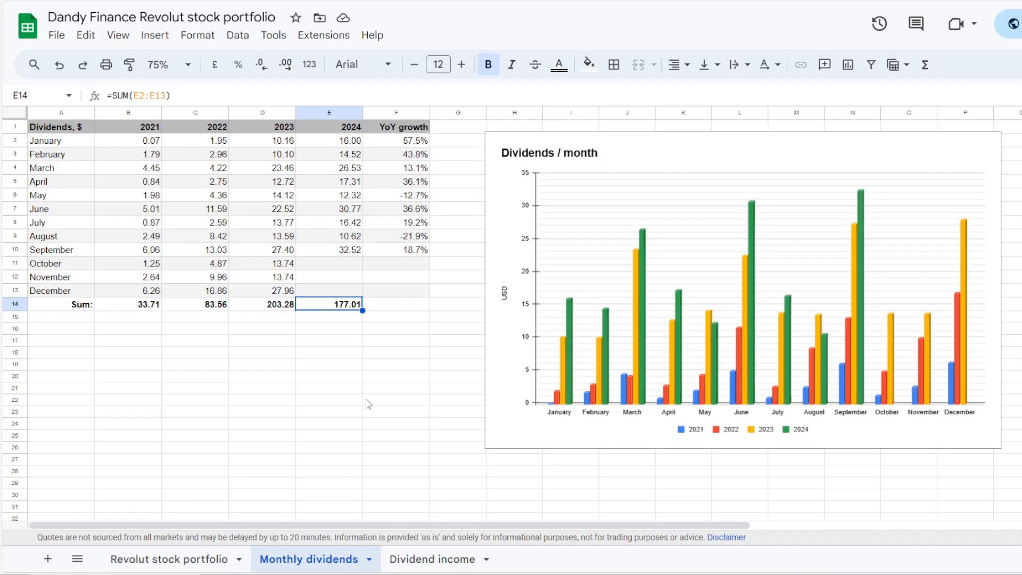
- On Dividend income, inspect the $24.40 monthly and $0.80 daily dividend formulas
left_click(430, 559)
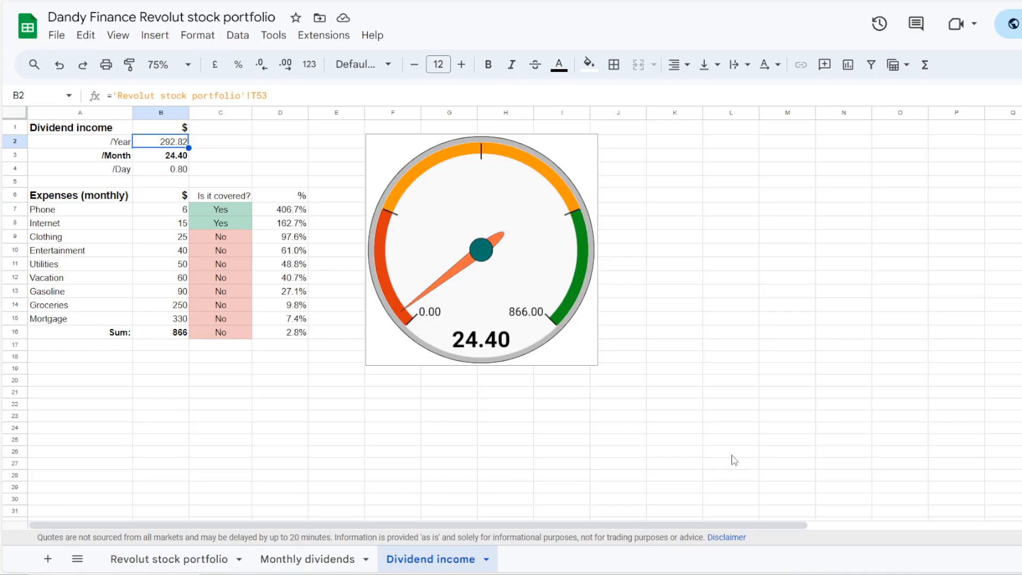
left_click(160, 155)
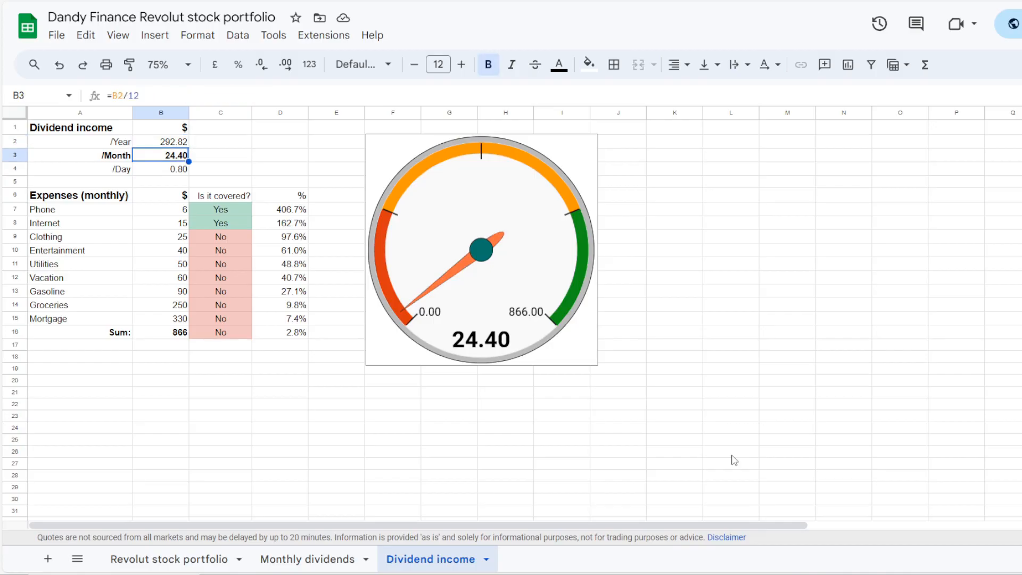
left_click(162, 169)
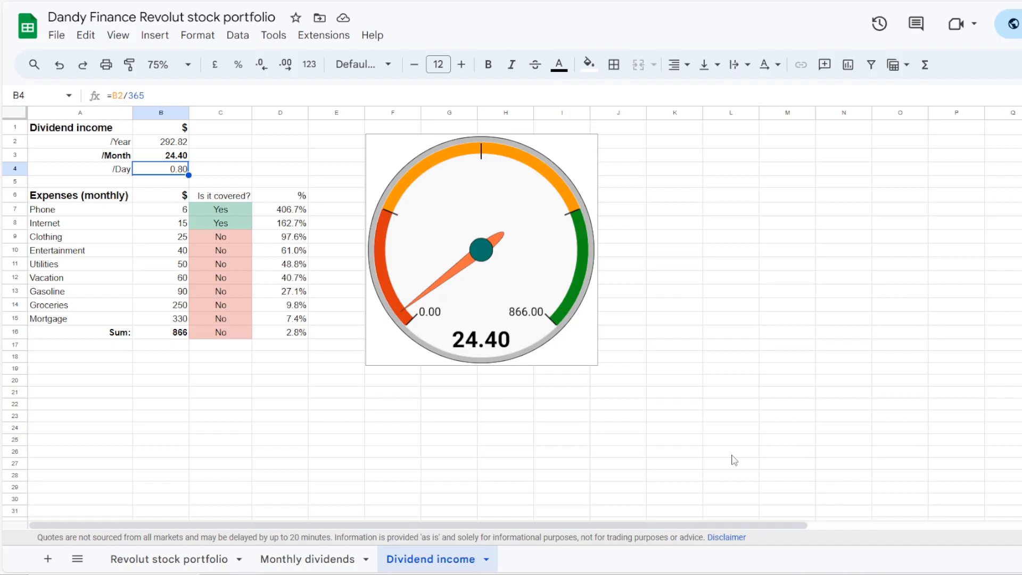
- Review Phone, Internet and Clothing expenses and the $866 monthly expense total
left_click(160, 210)
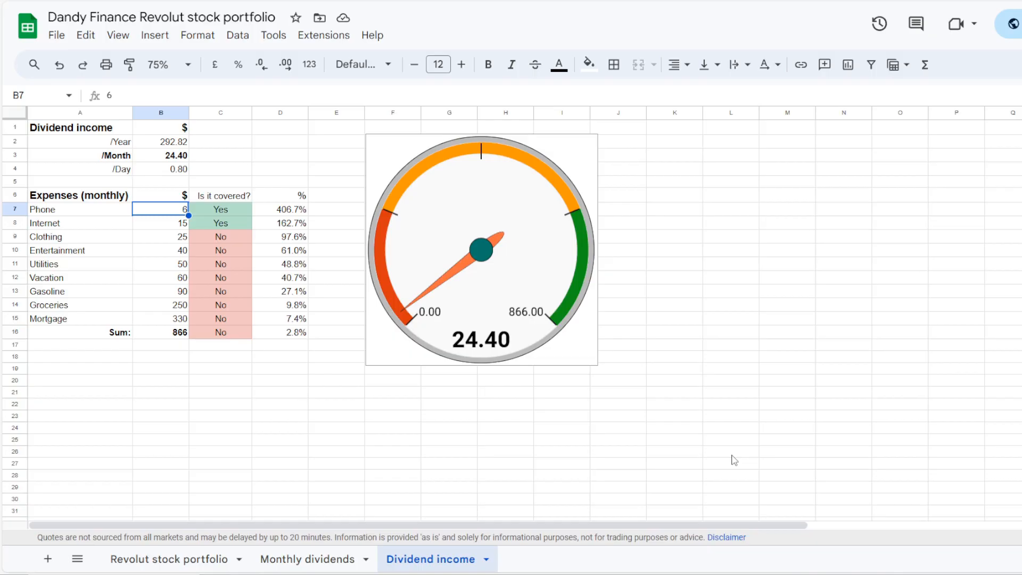
left_click(161, 223)
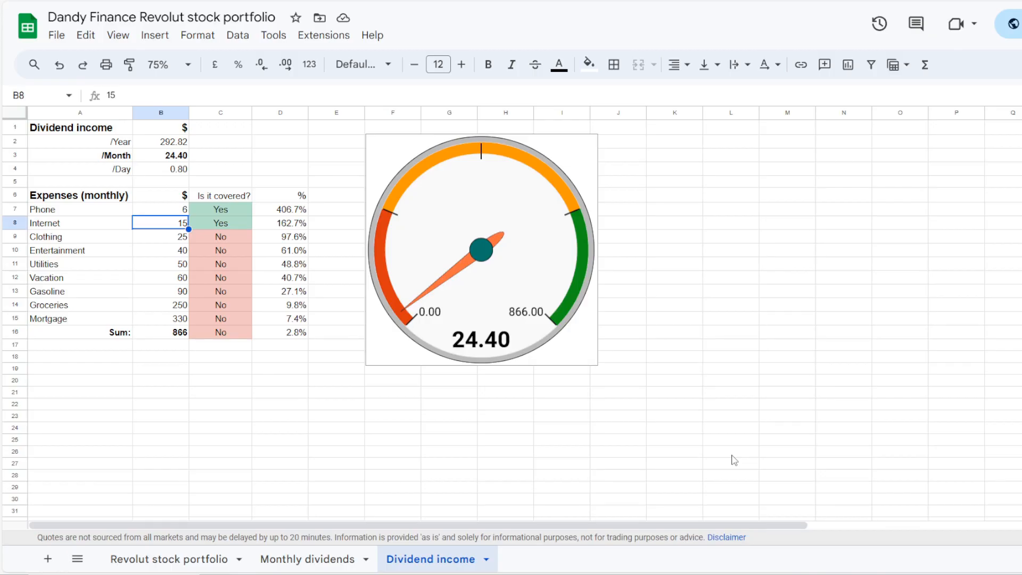
left_click(161, 236)
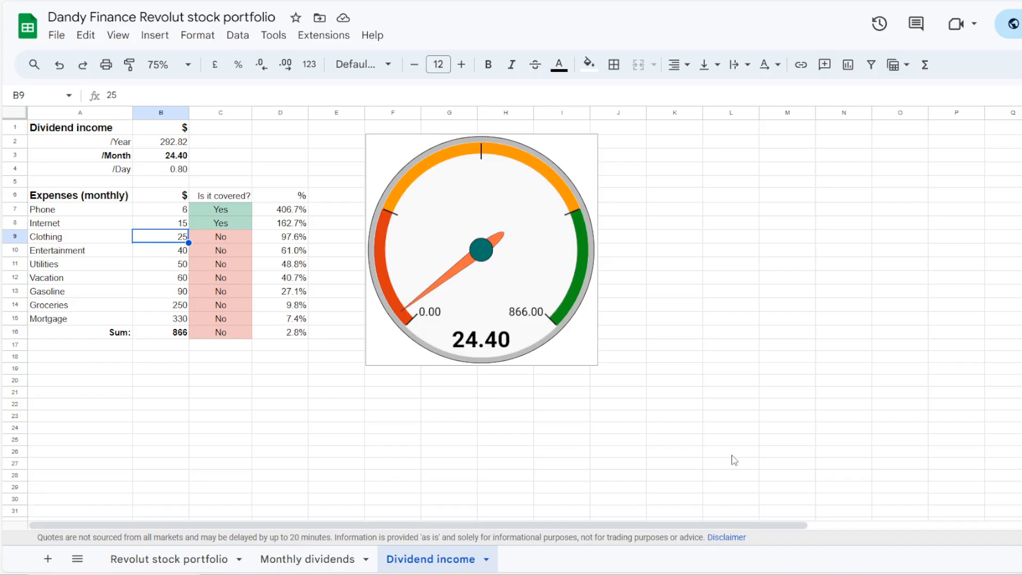
left_click(160, 332)
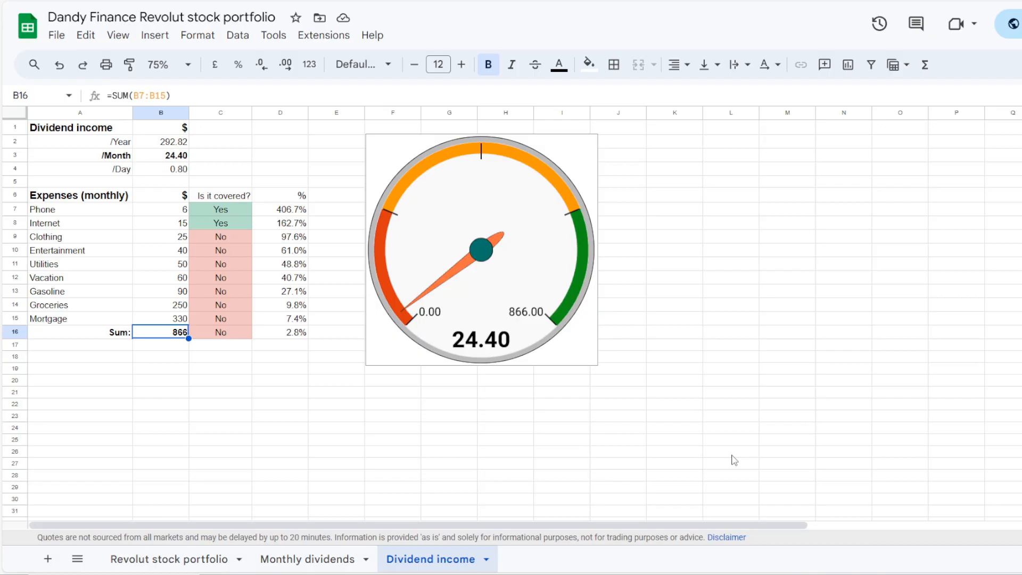
left_click(166, 559)
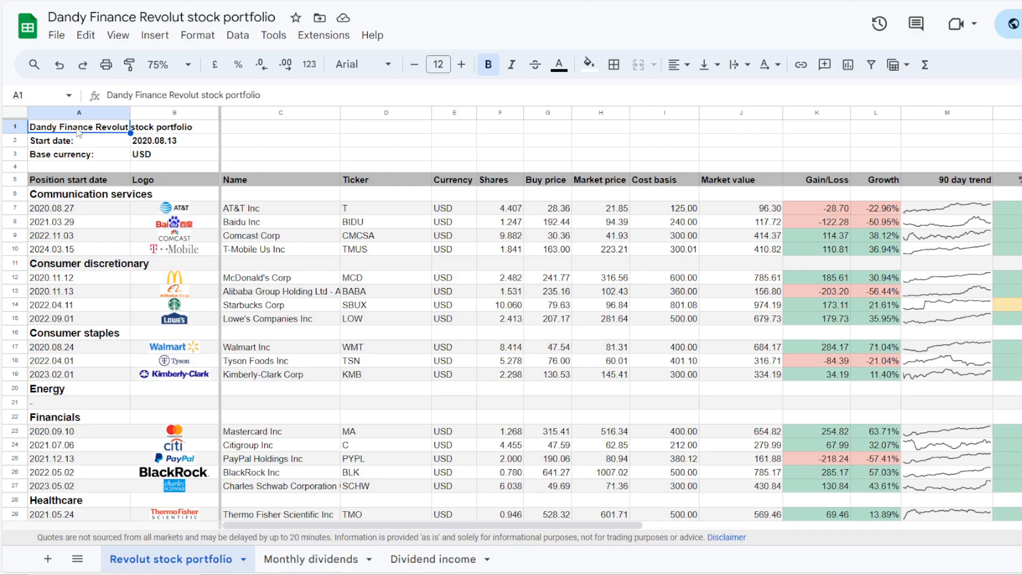
scroll("down", 3)
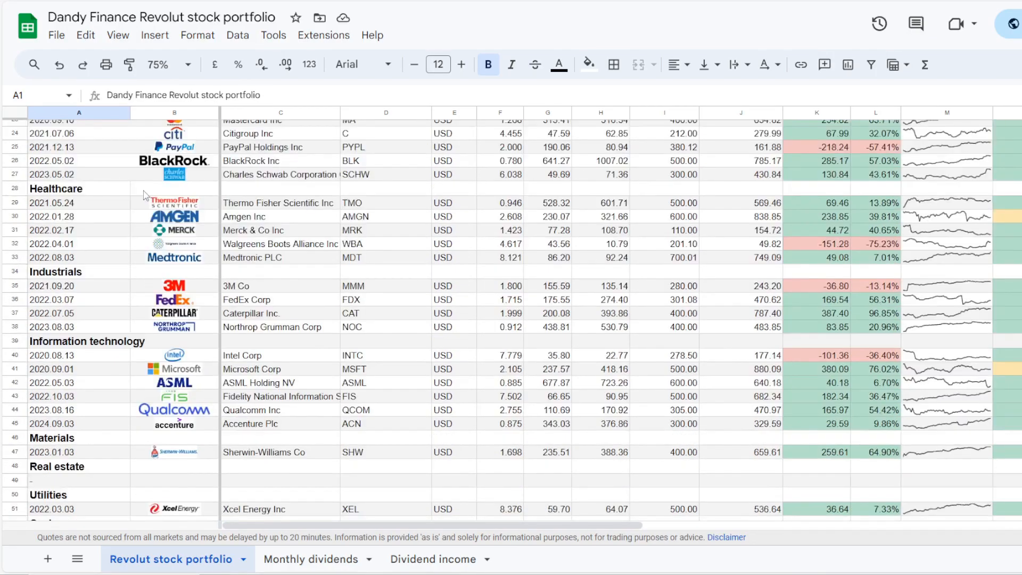
scroll("down", 3)
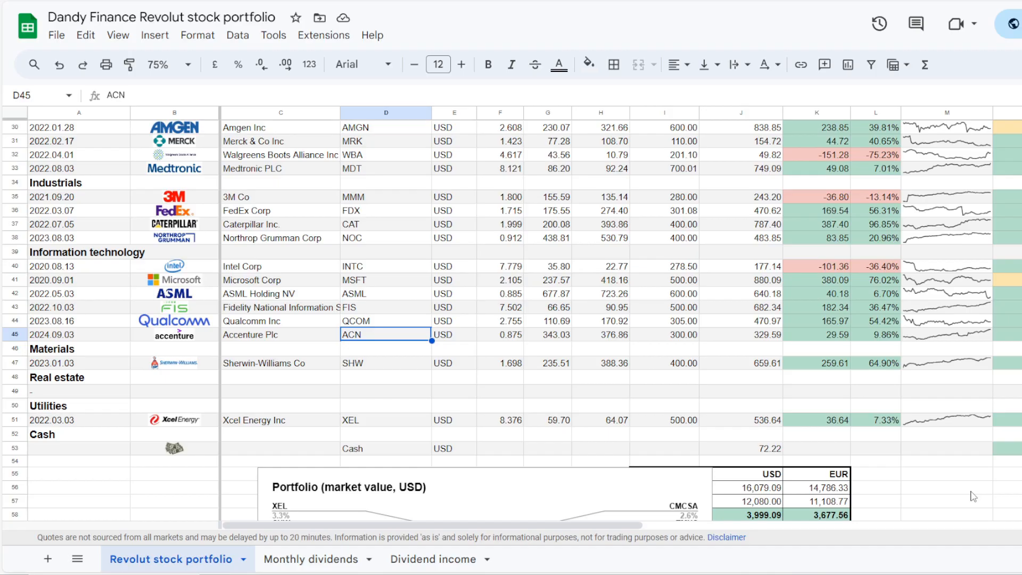
scroll("right", 3)
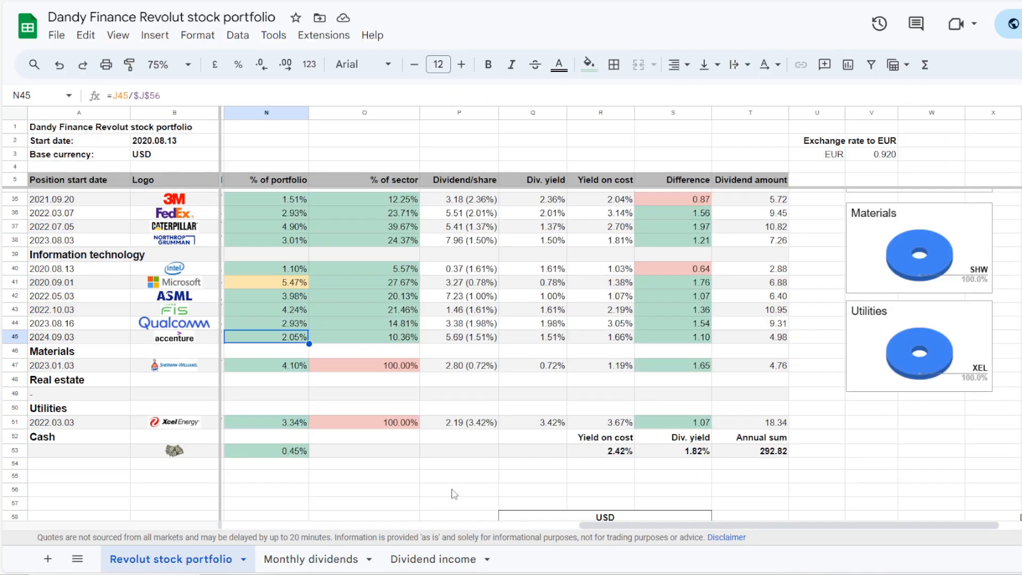
left_click(364, 338)
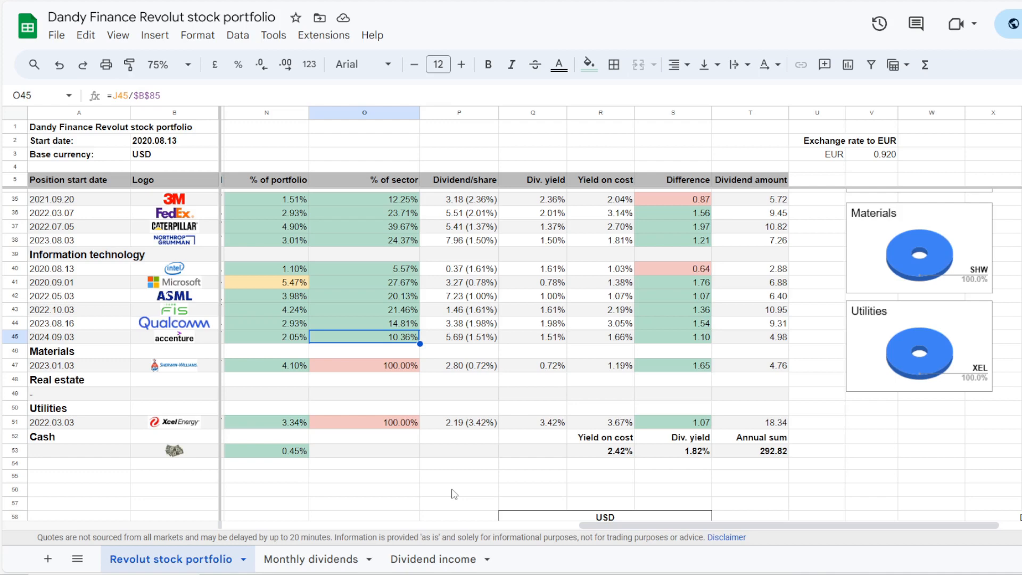
left_click(532, 337)
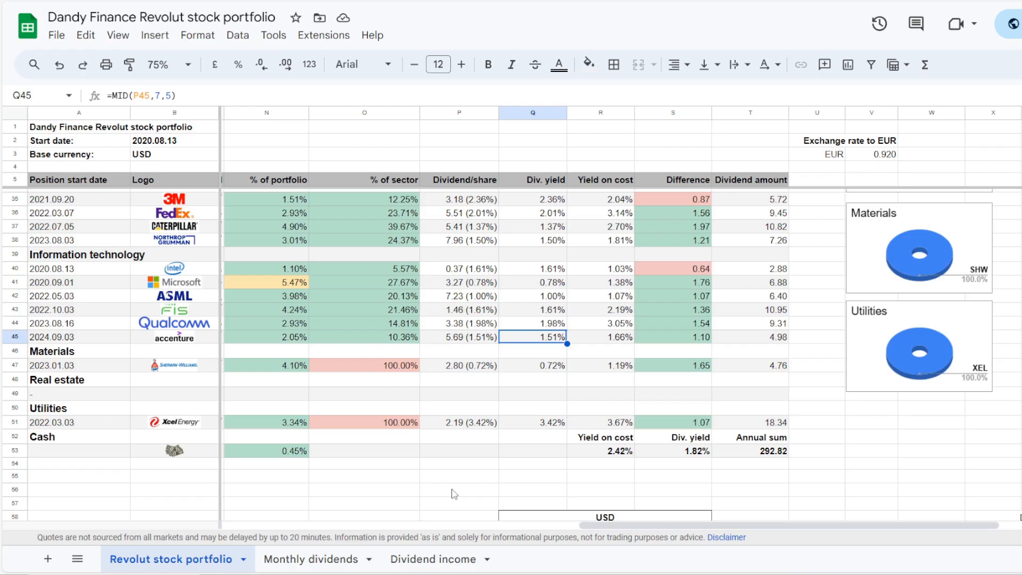
left_click(600, 337)
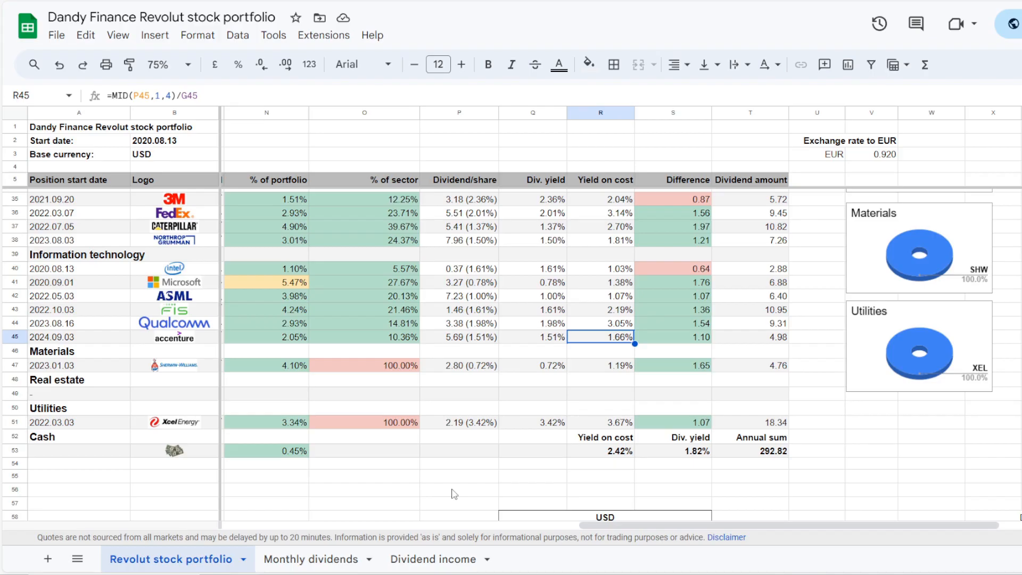
left_click(749, 337)
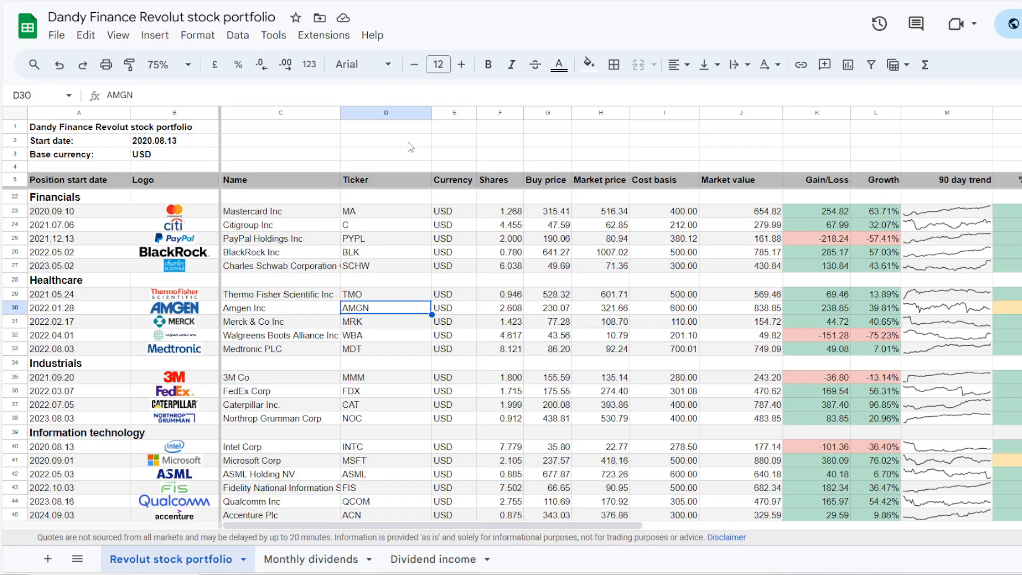
- Inspect Amgen's $600 cost basis, market value, $238.85 gain and portfolio share formulas
left_click(663, 307)
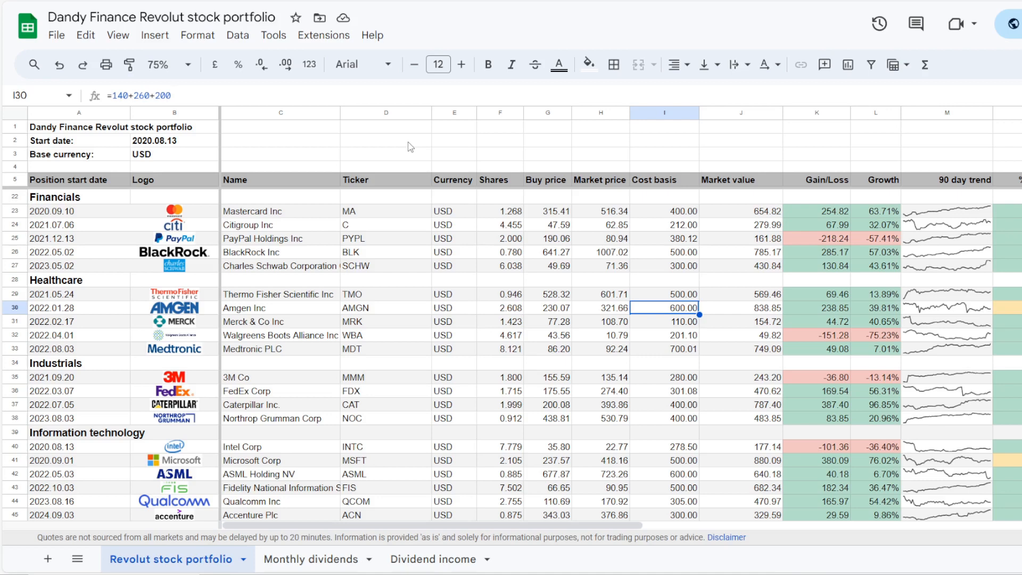
left_click(740, 307)
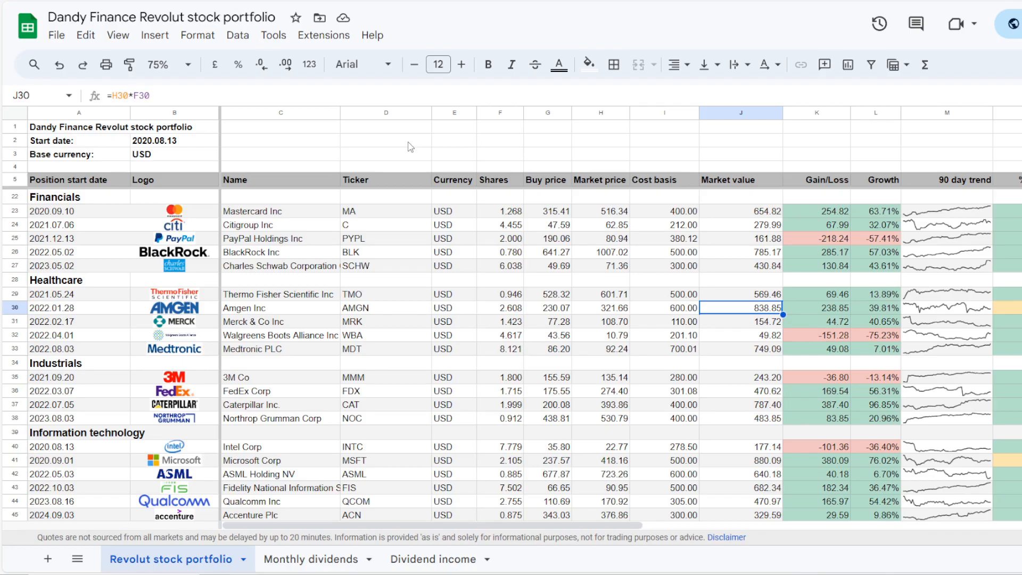
left_click(817, 307)
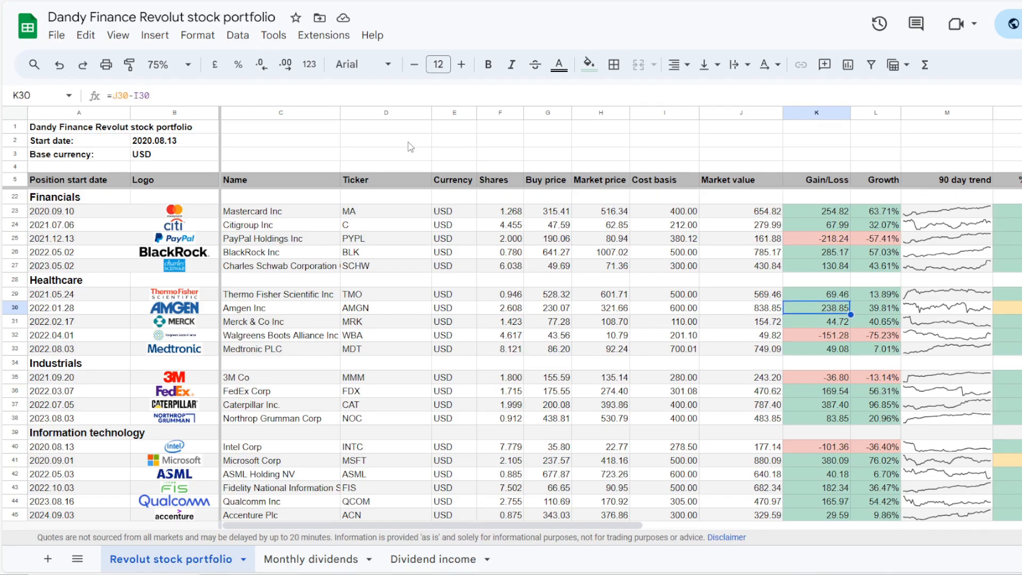
left_click(875, 308)
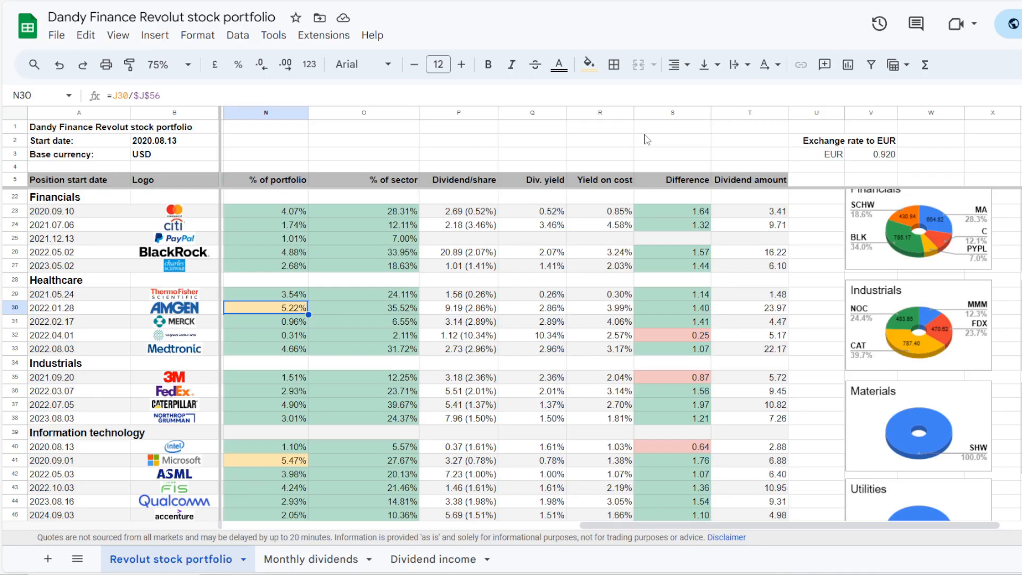
- Inspect Amgen's sector share, 2.86% dividend yield and 3.99% yield on cost formulas
left_click(363, 307)
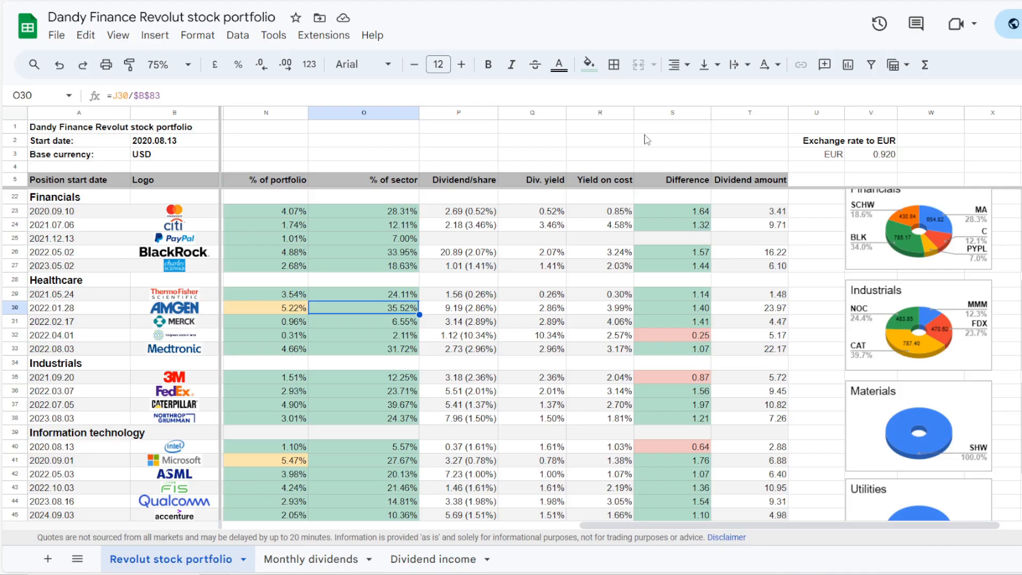
left_click(532, 308)
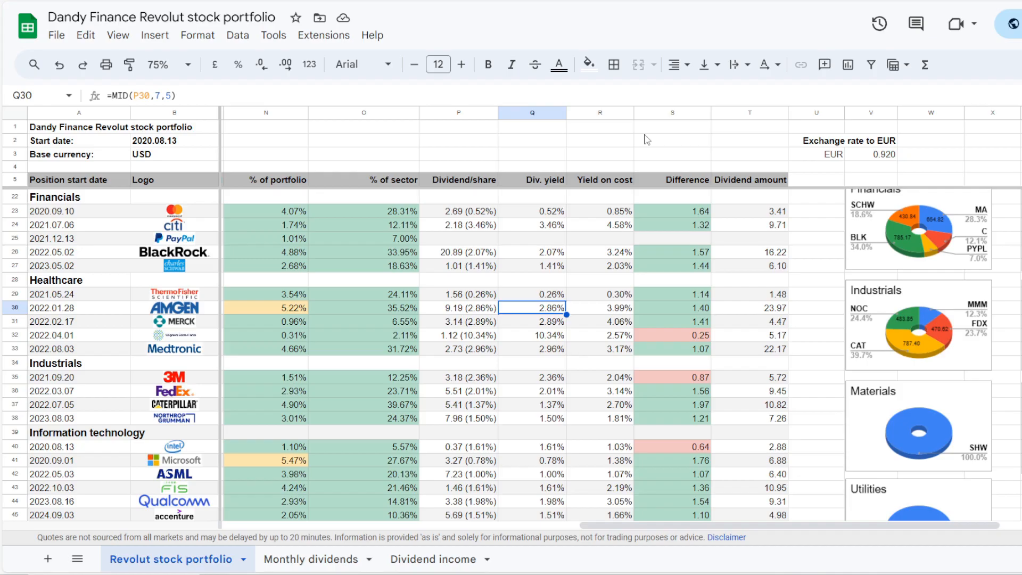
left_click(599, 307)
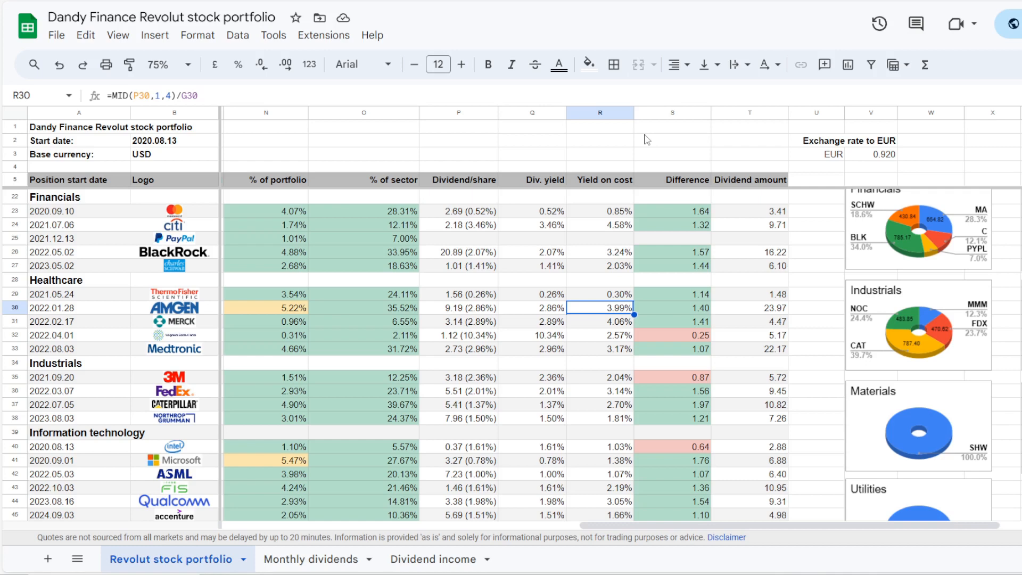
left_click(749, 307)
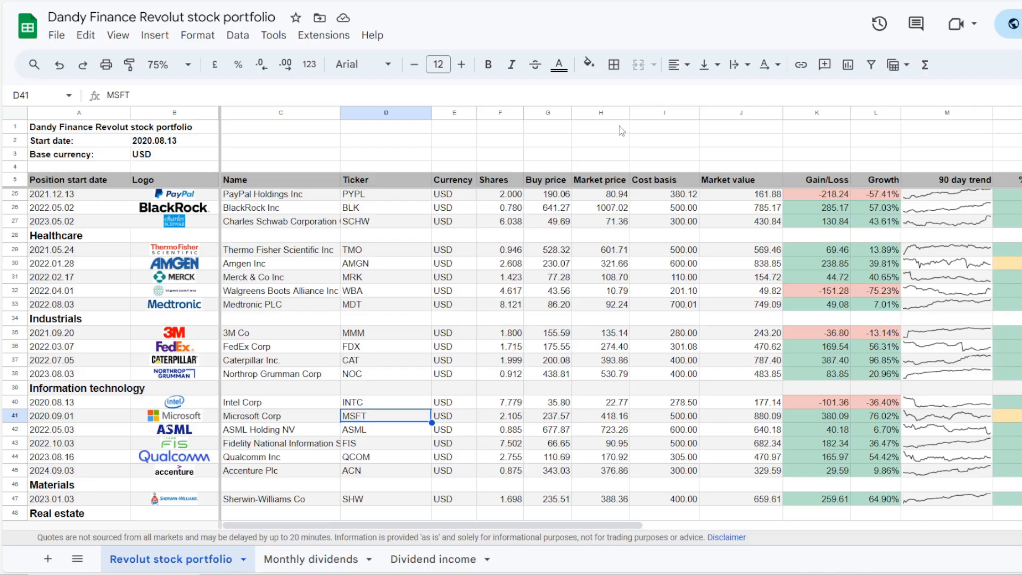
- Inspect Microsoft's $500 cost basis, market value, $380.09 gain and portfolio share formulas
left_click(664, 416)
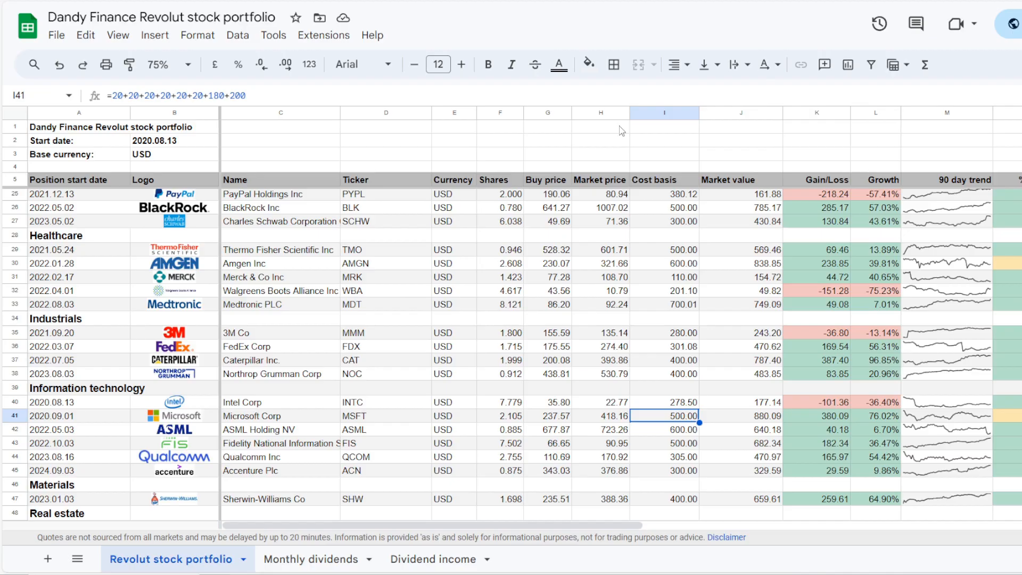
left_click(740, 416)
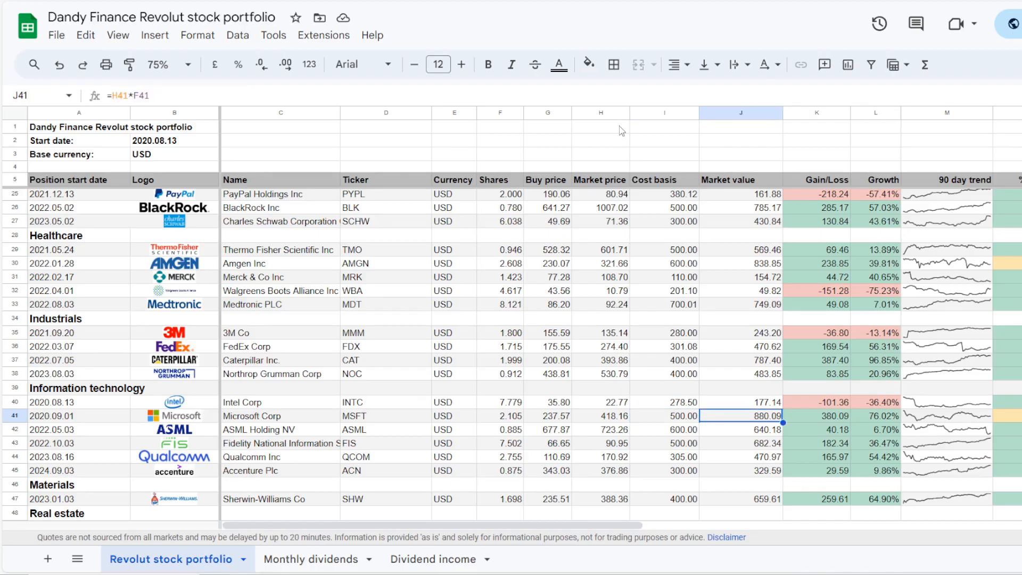
left_click(816, 416)
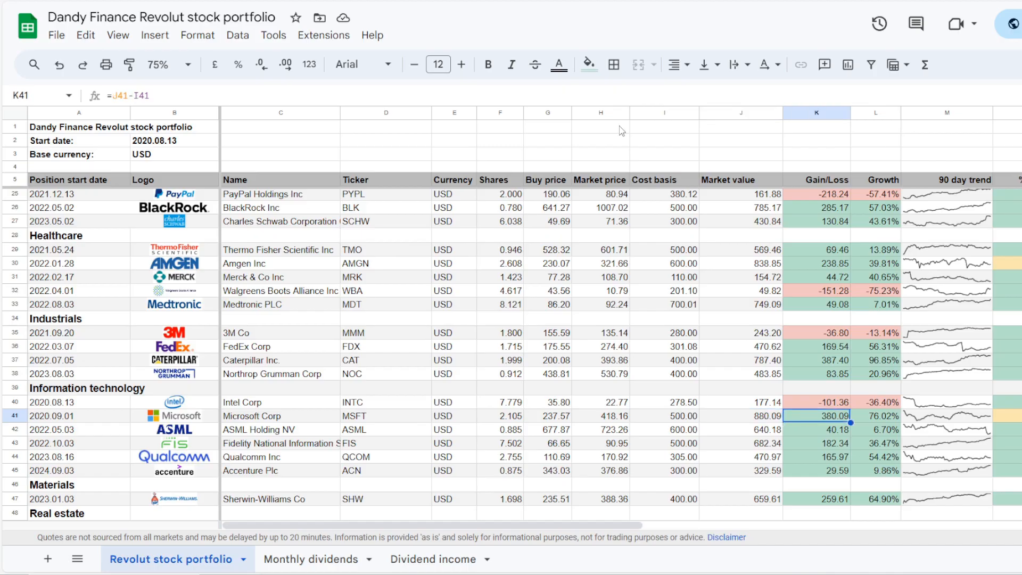
left_click(875, 417)
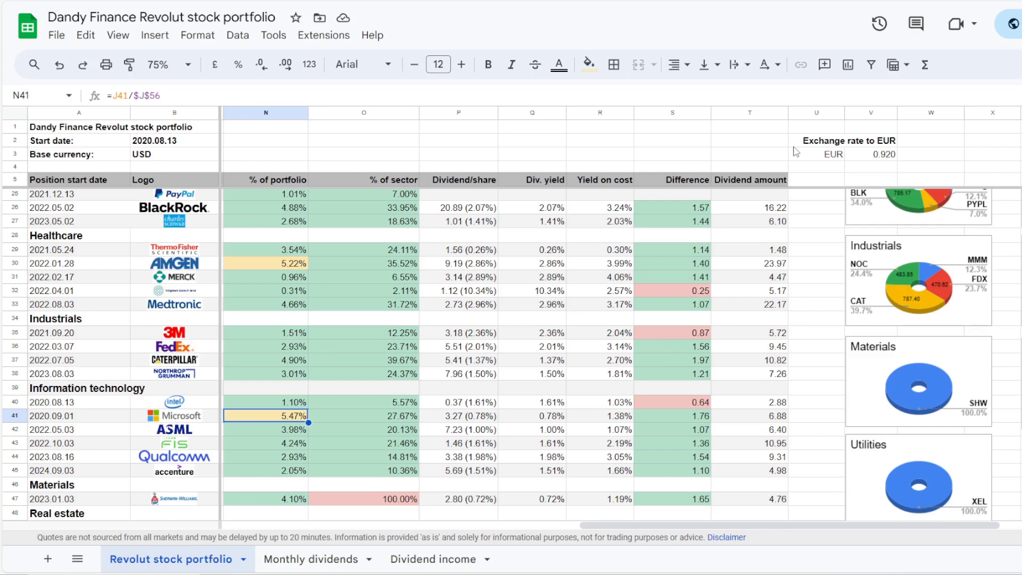
- Inspect Microsoft's 27.67% sector share, dividend yield and 1.38% yield on cost formulas
left_click(364, 416)
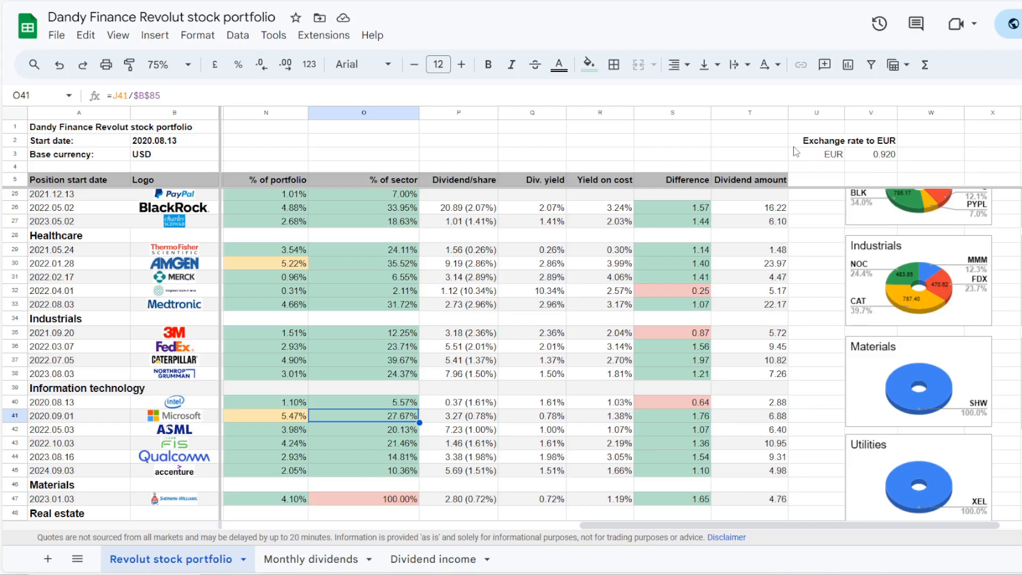
left_click(531, 416)
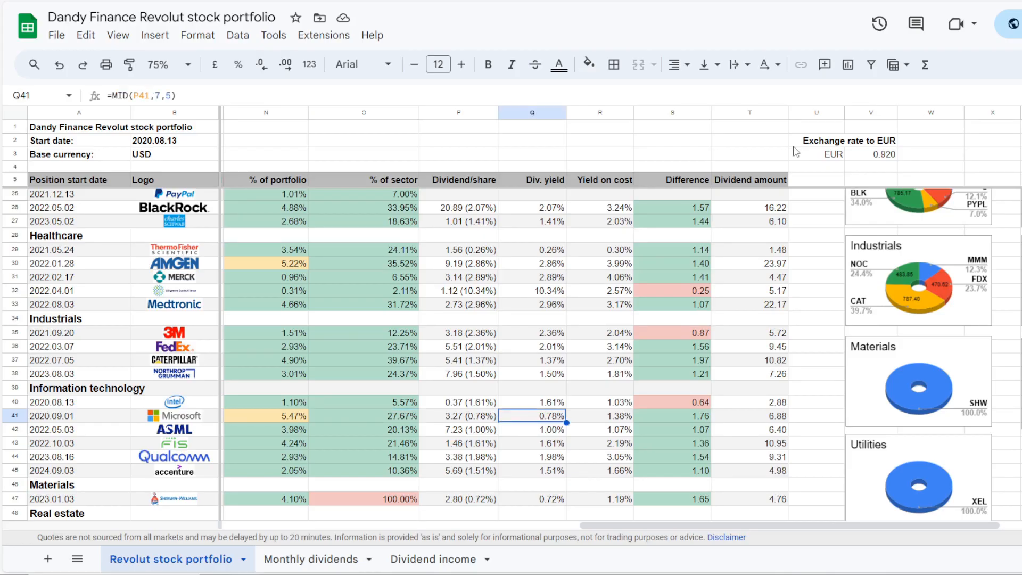
left_click(599, 417)
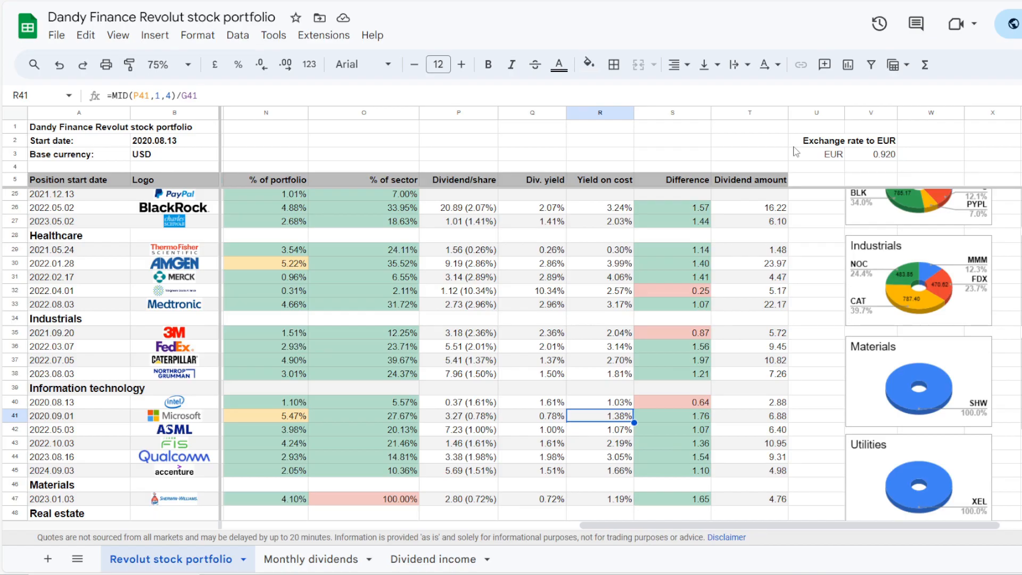
left_click(748, 415)
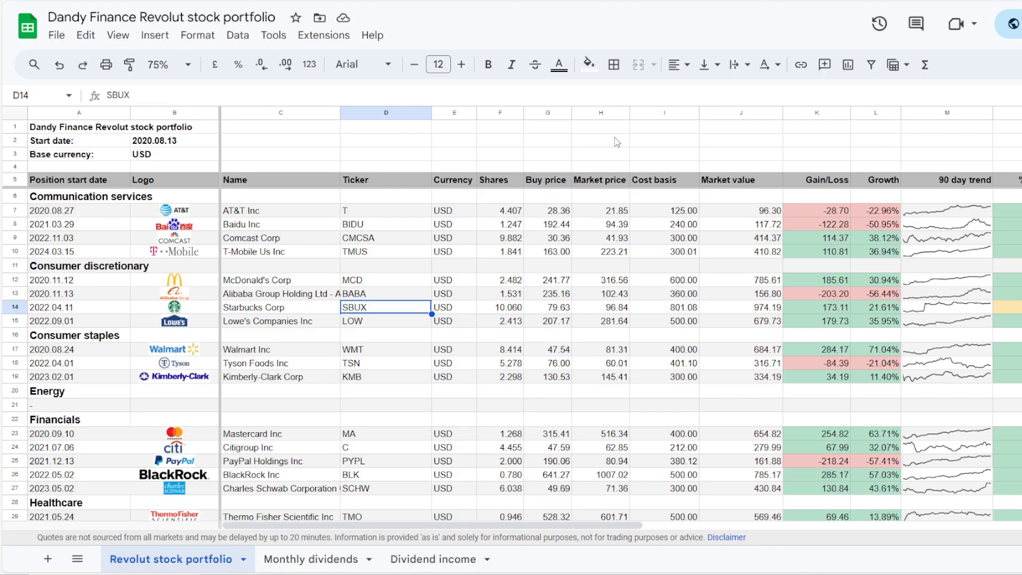
- Inspect Starbucks' cost basis, market value, gain and growth formulas
left_click(663, 307)
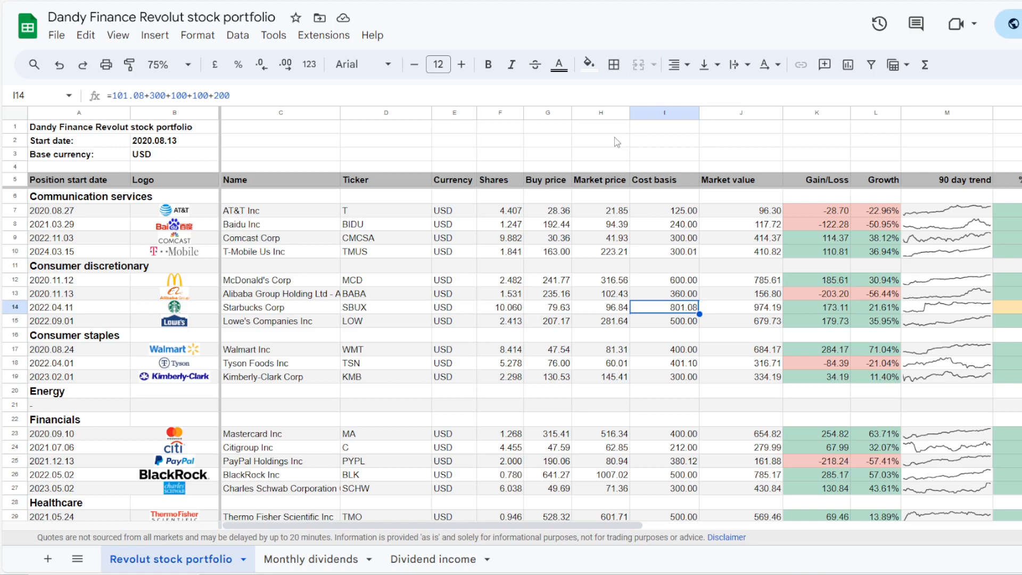
left_click(741, 307)
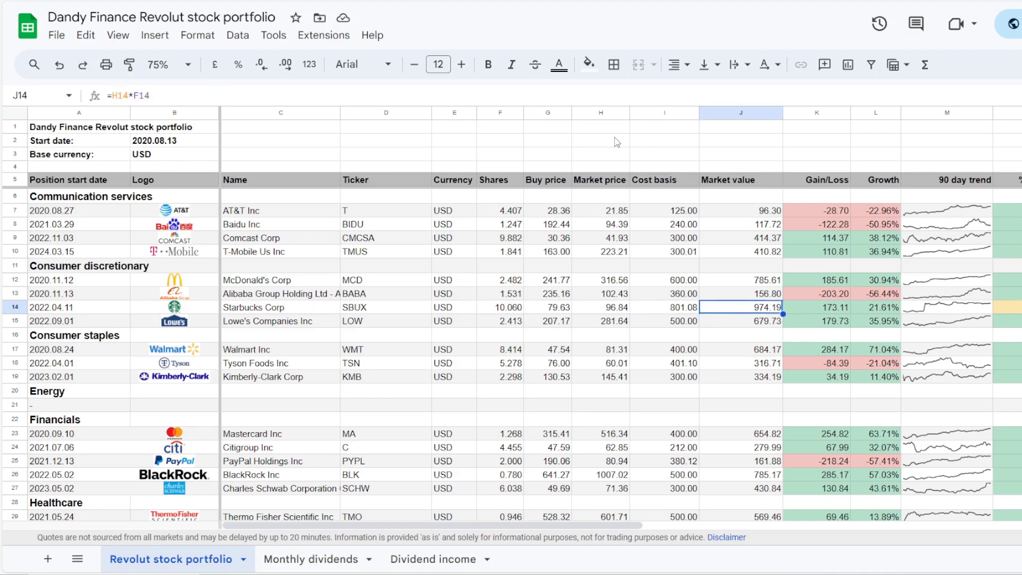
left_click(817, 307)
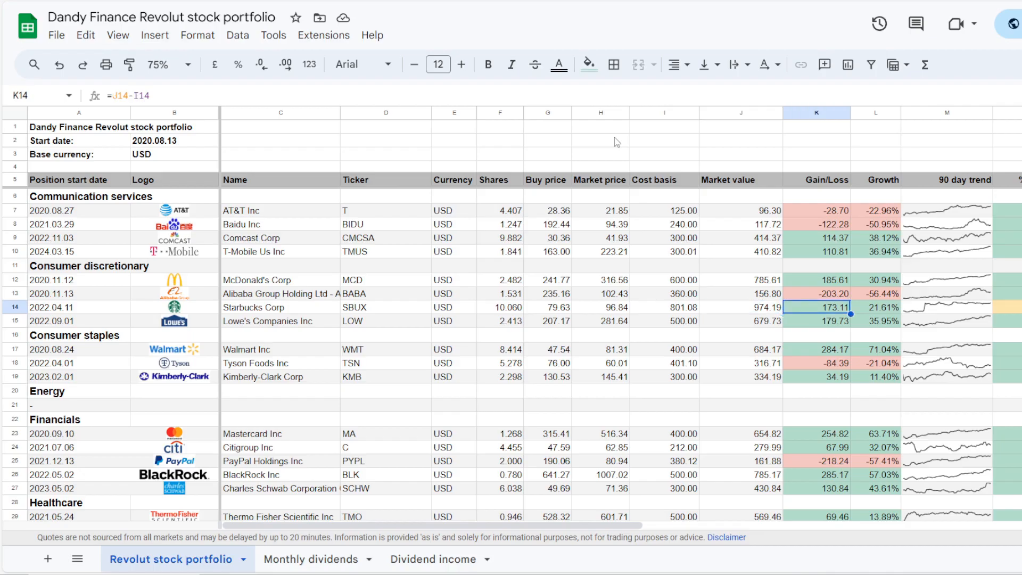
left_click(875, 307)
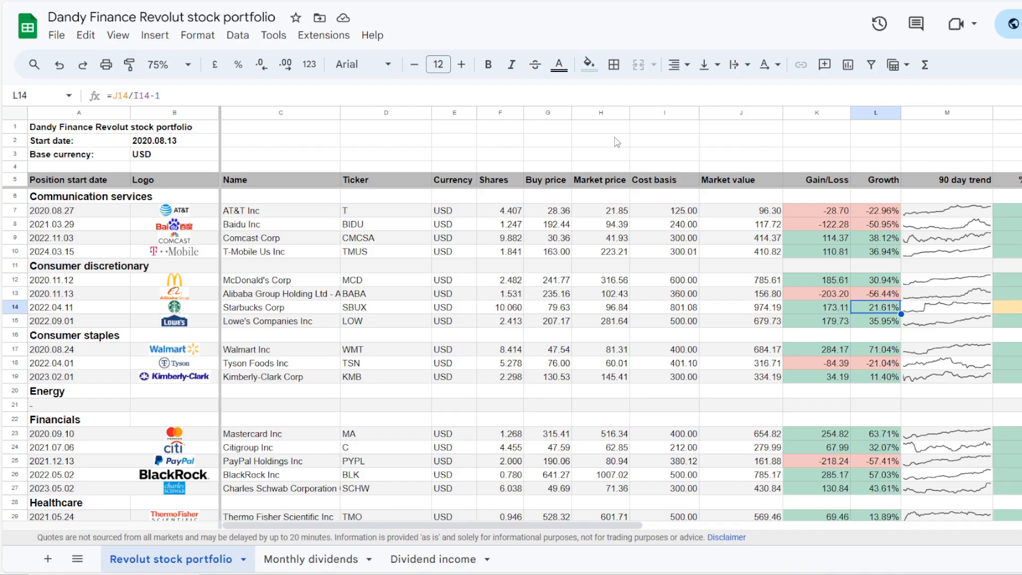
scroll("right", 3)
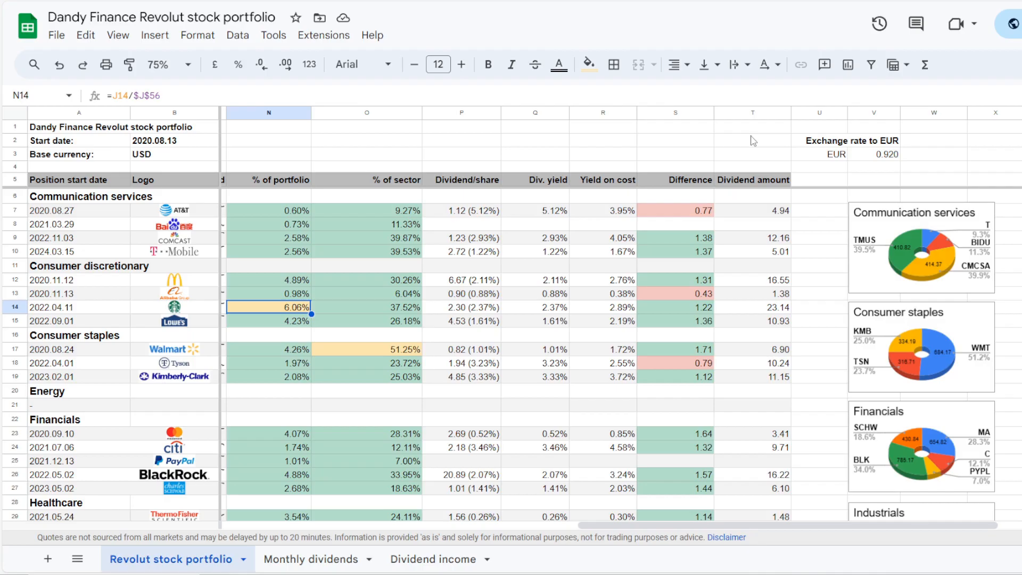
- Inspect Starbucks' sector share, dividend yield and yield on cost, then the $292.82 annual dividend sum
left_click(365, 307)
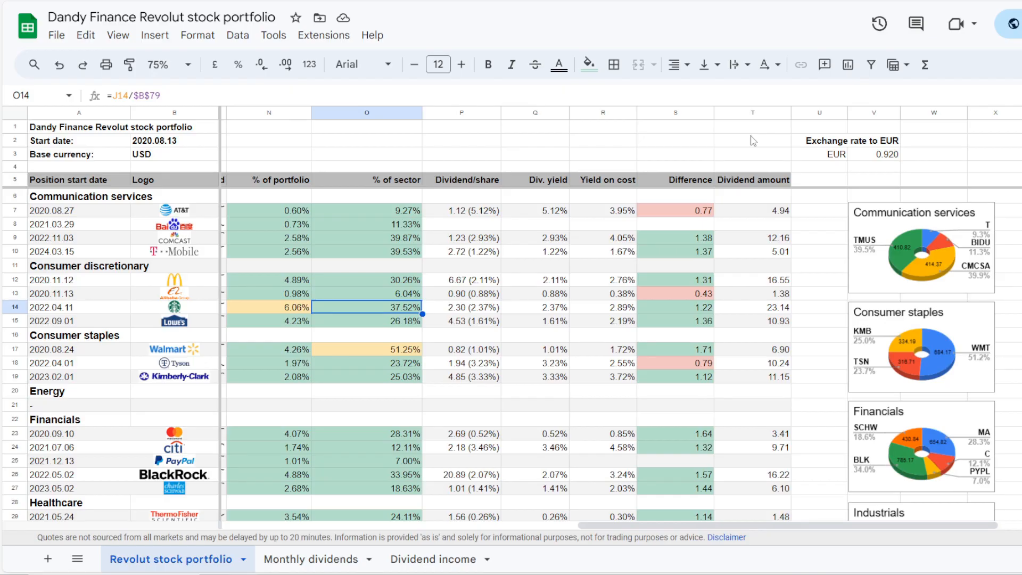
left_click(536, 307)
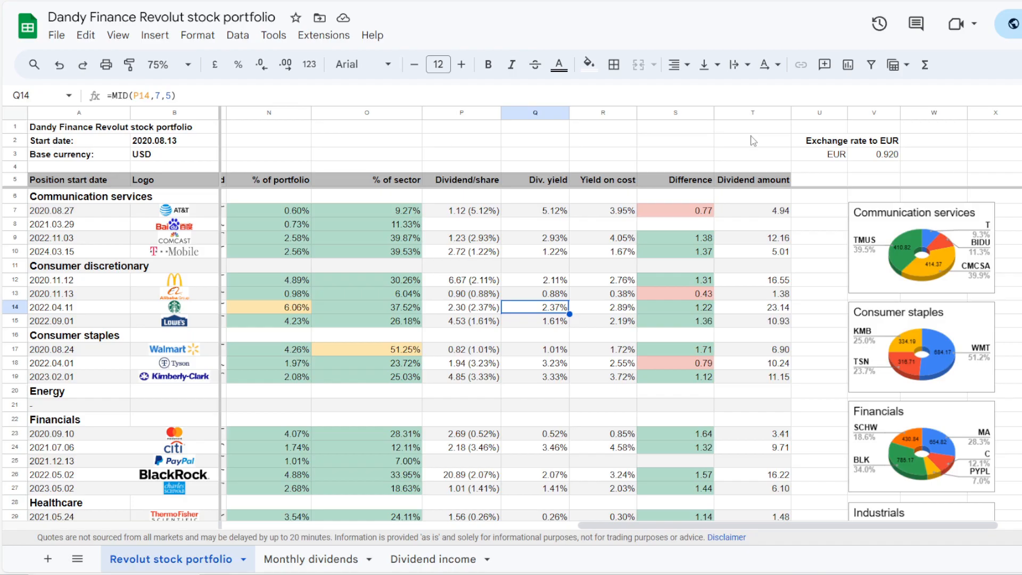
left_click(602, 307)
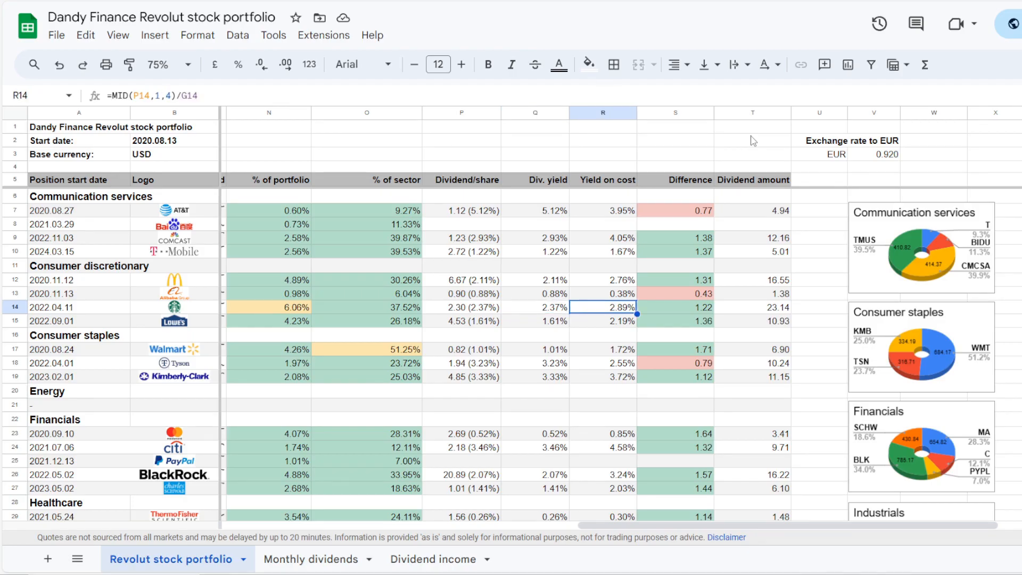
left_click(751, 306)
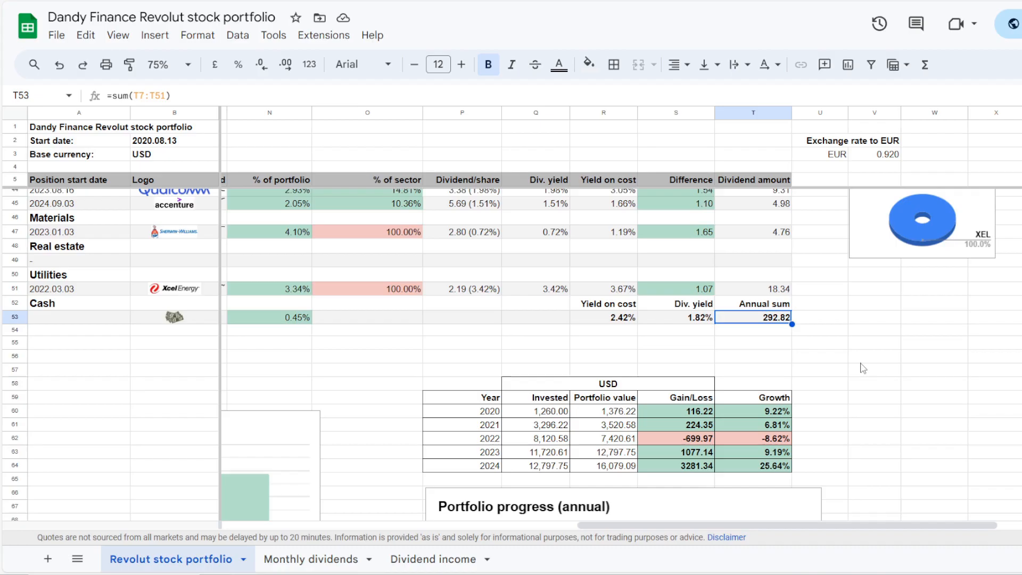
- Inspect the 1.82% overall dividend yield formula and the $16,079.09 total portfolio value
left_click(675, 317)
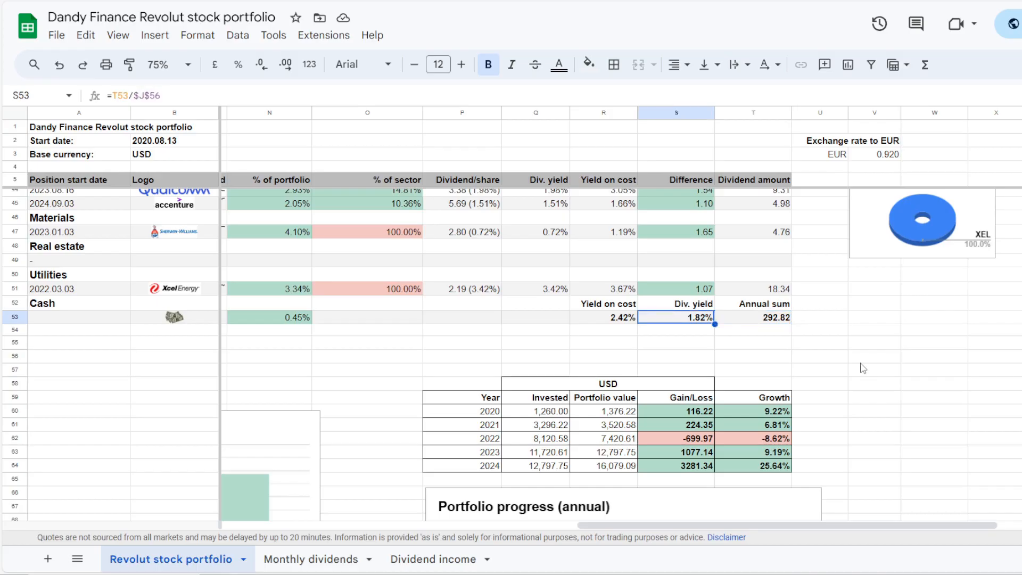
left_click(603, 317)
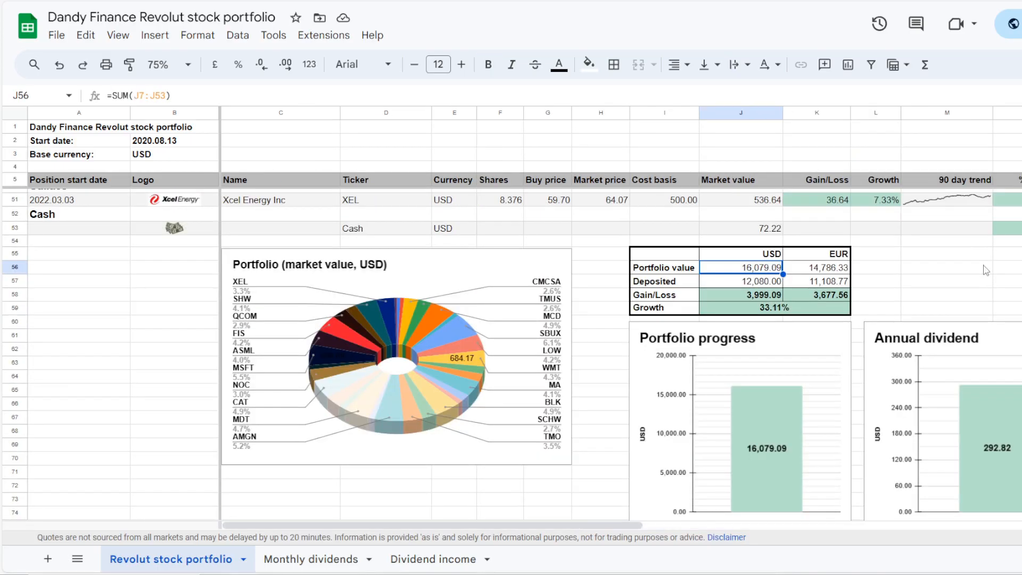
- Inspect the $12,080 deposited amount and 33.11% growth formula, then reach the sector weighting table
left_click(740, 281)
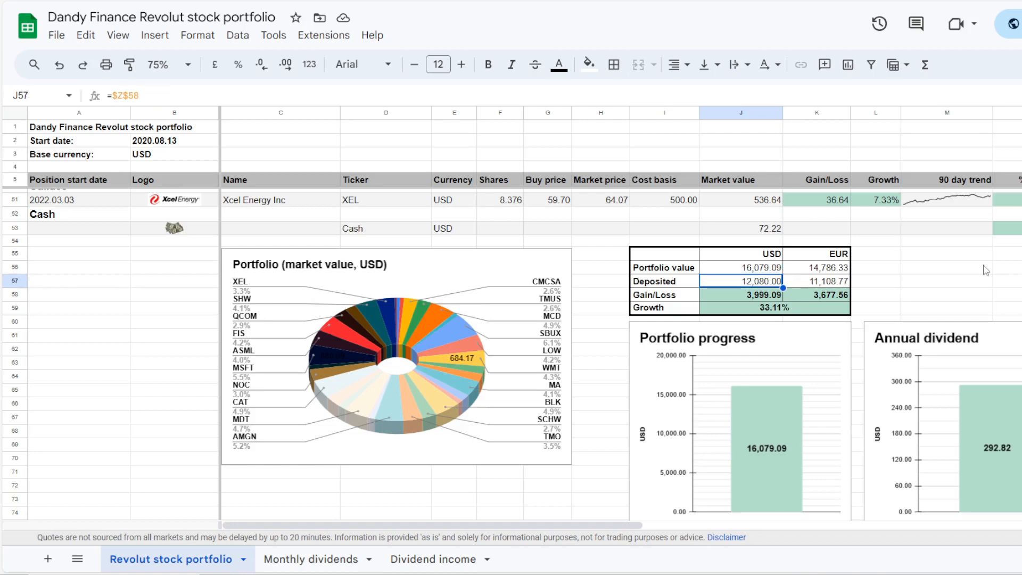
left_click(736, 295)
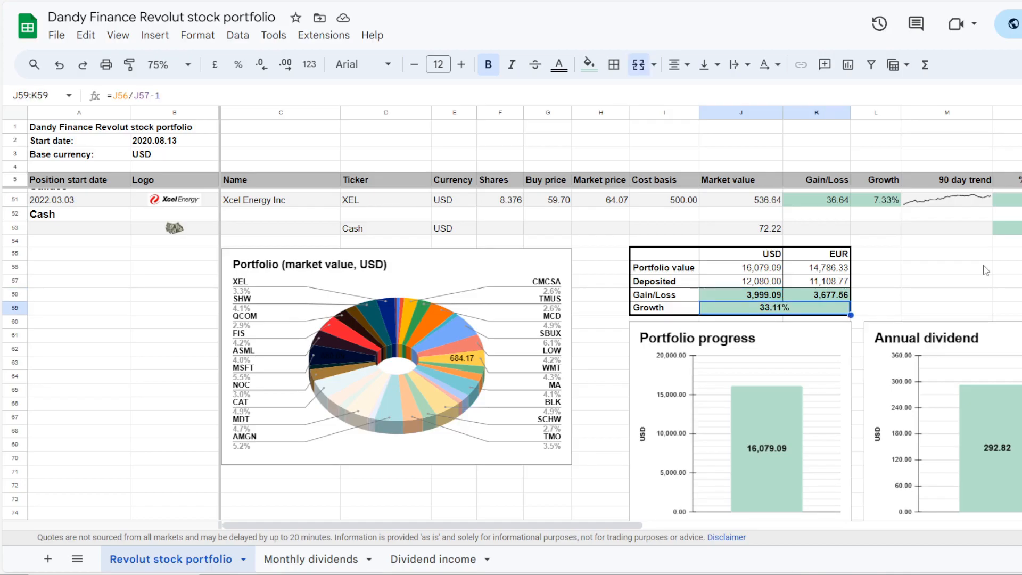
scroll("down", 3)
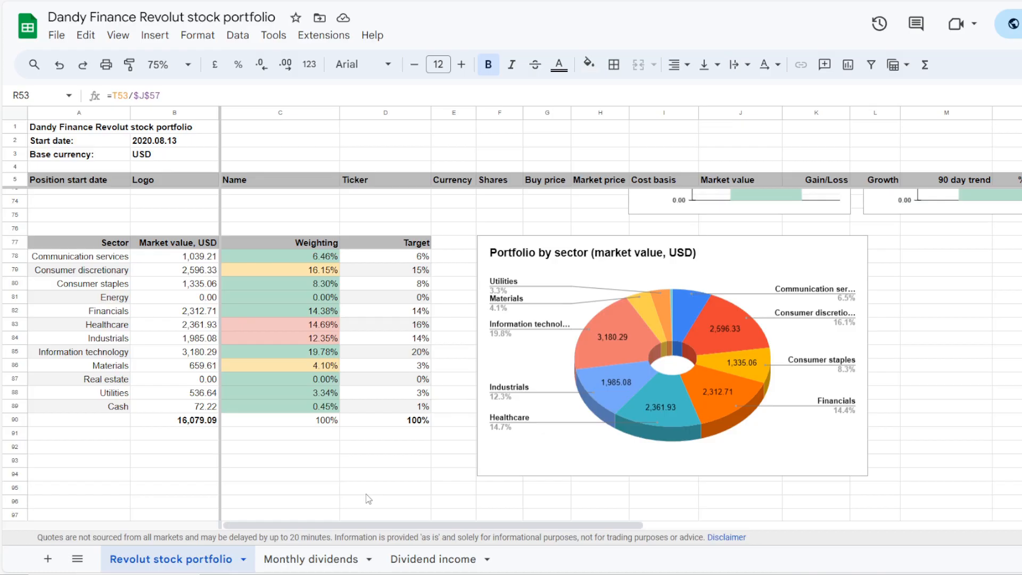
left_click(313, 269)
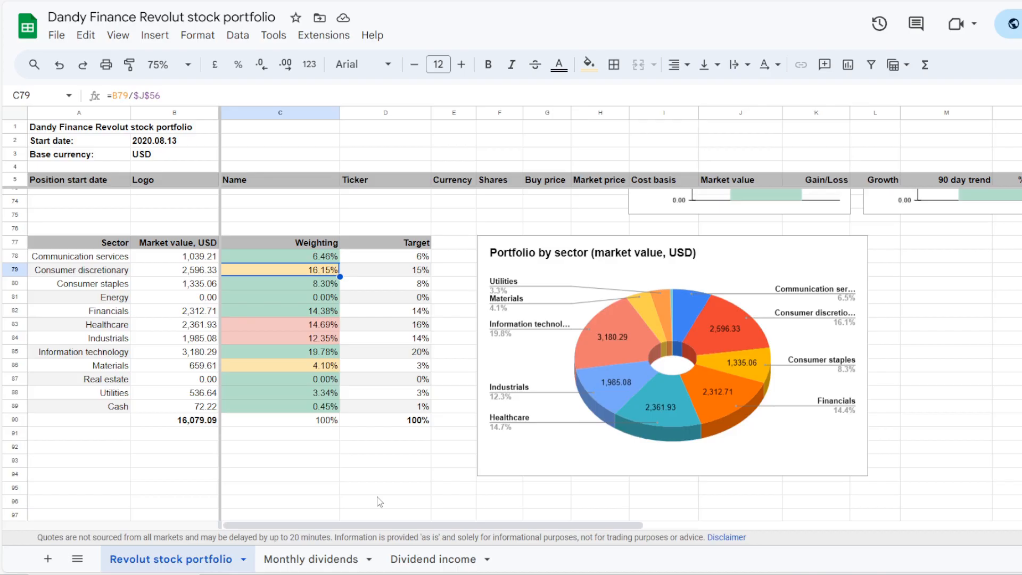
left_click(279, 365)
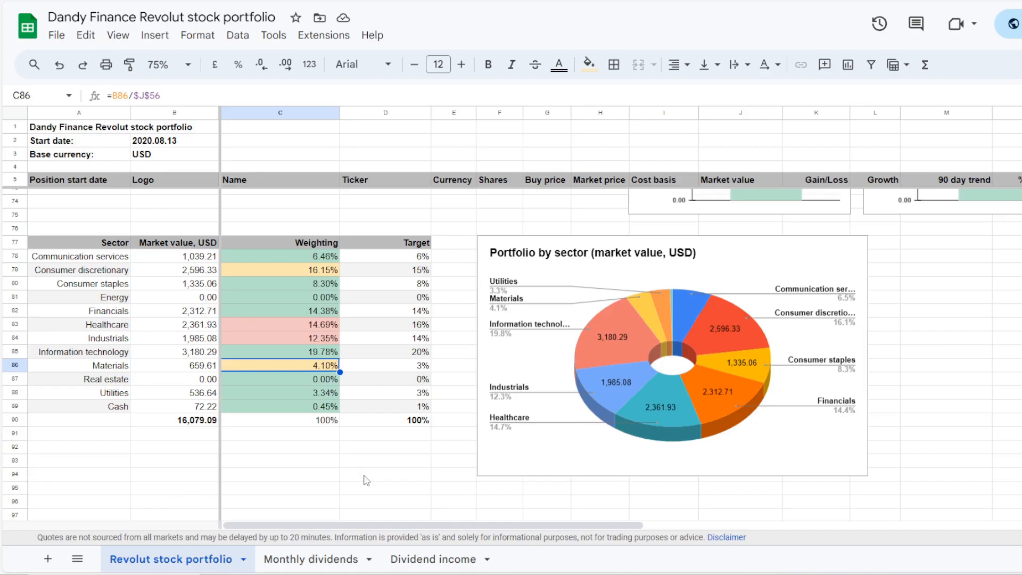
left_click(280, 323)
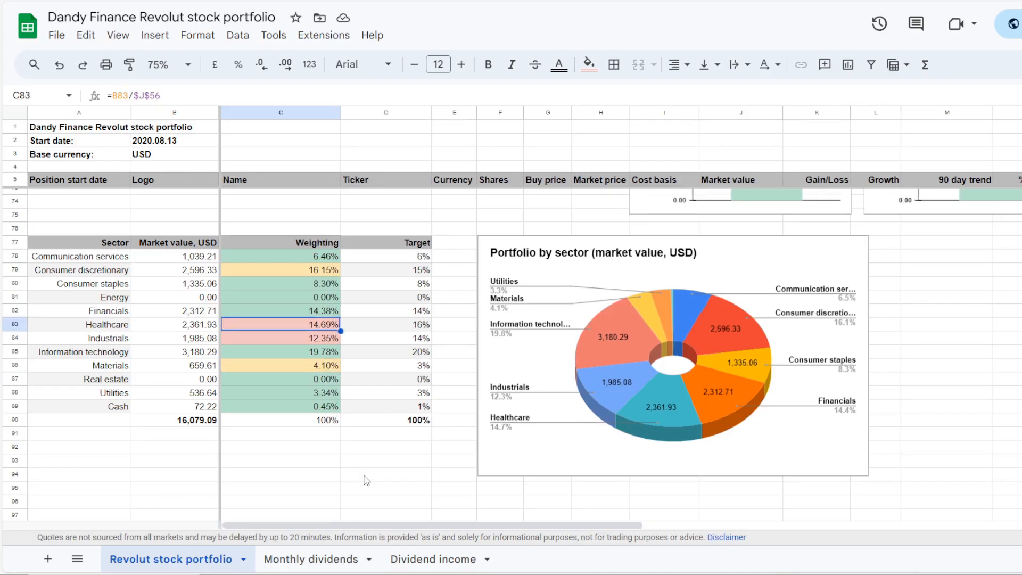